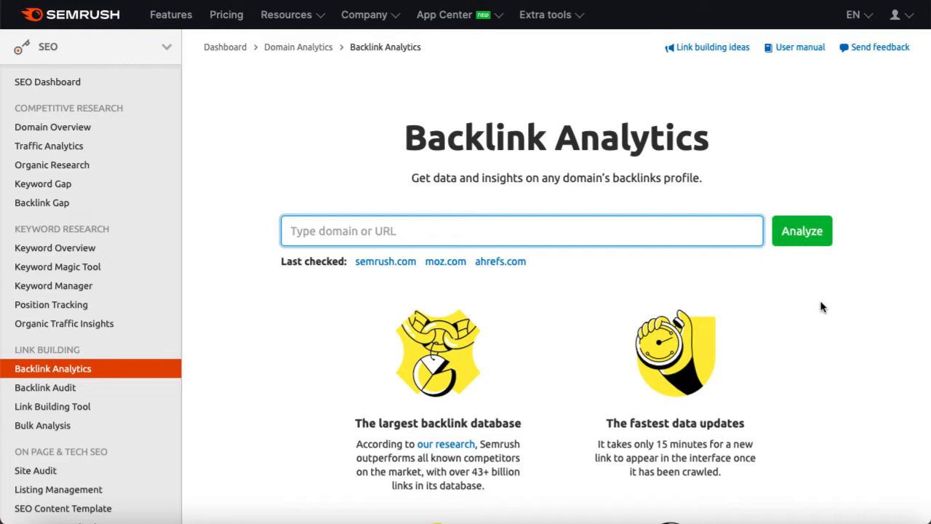
- Enter semrush.com into the Backlink Analytics domain field
left_click(521, 230)
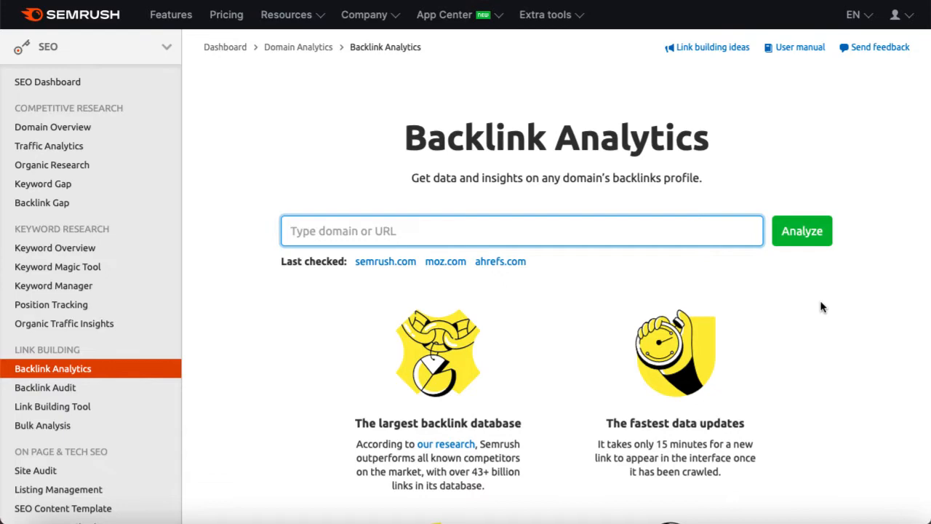
type("semrush.com")
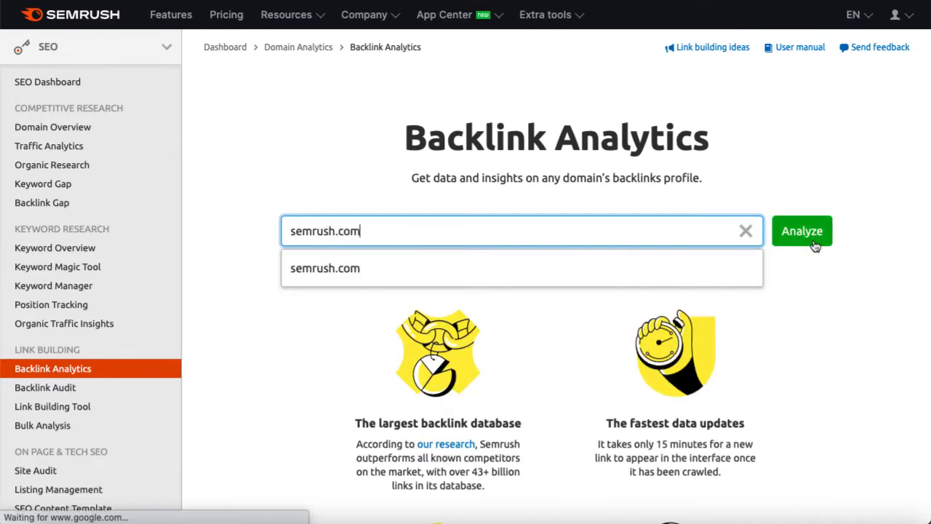
- Run Analyze to load the semrush.com Backlinks Overview (Authority Score 80, 125M backlinks)
left_click(801, 230)
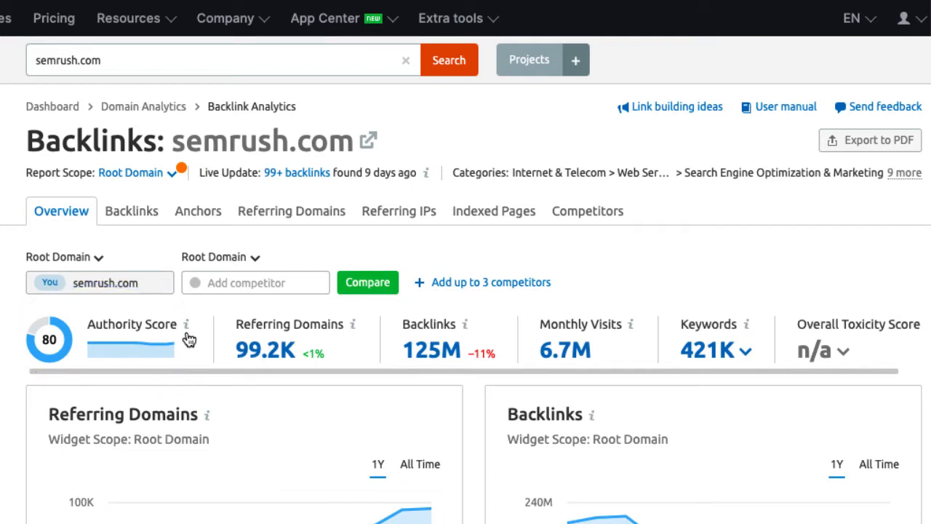
mouse_move(188, 337)
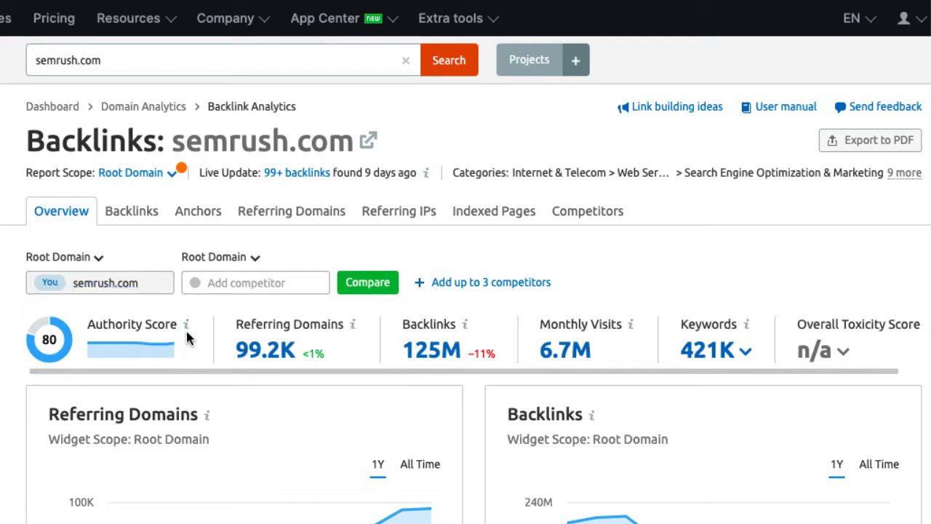
mouse_move(12, 316)
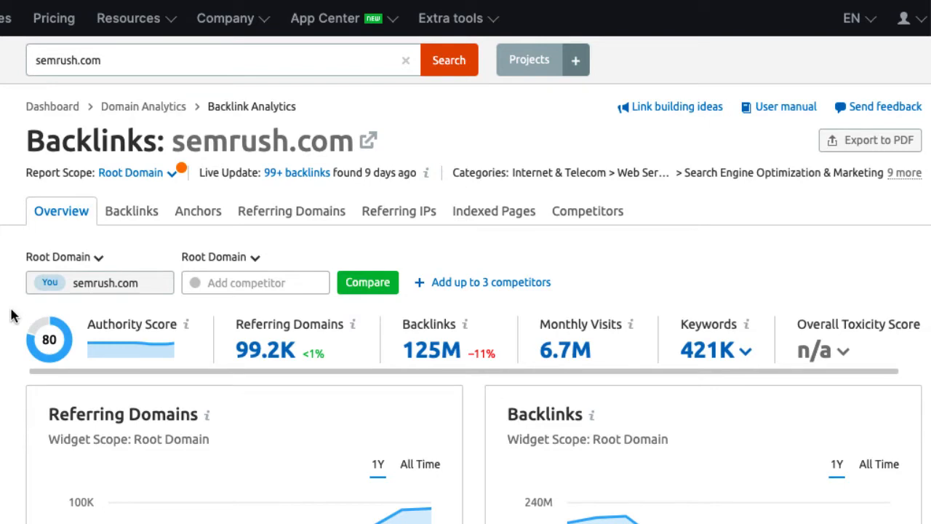
mouse_move(15, 317)
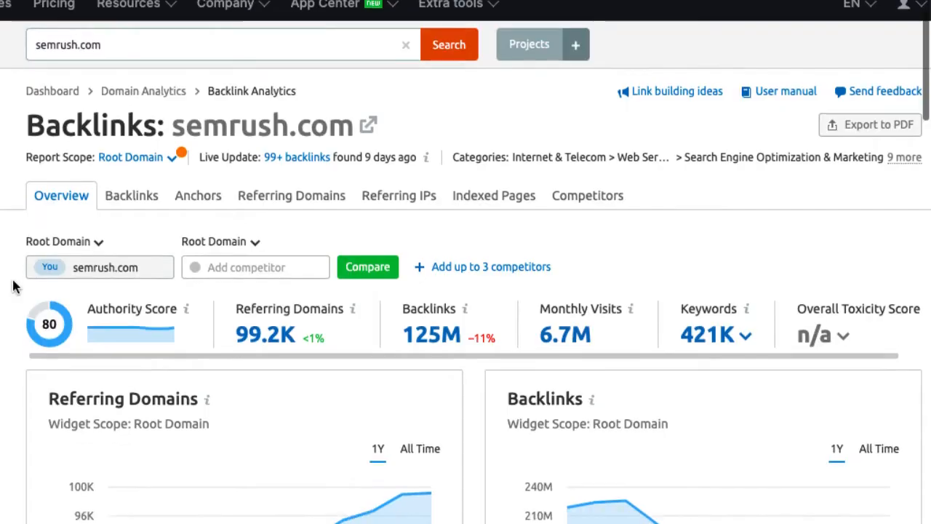
- Scroll the Overview to the new/lost referring domain charts and domain categories
scroll("down", 3)
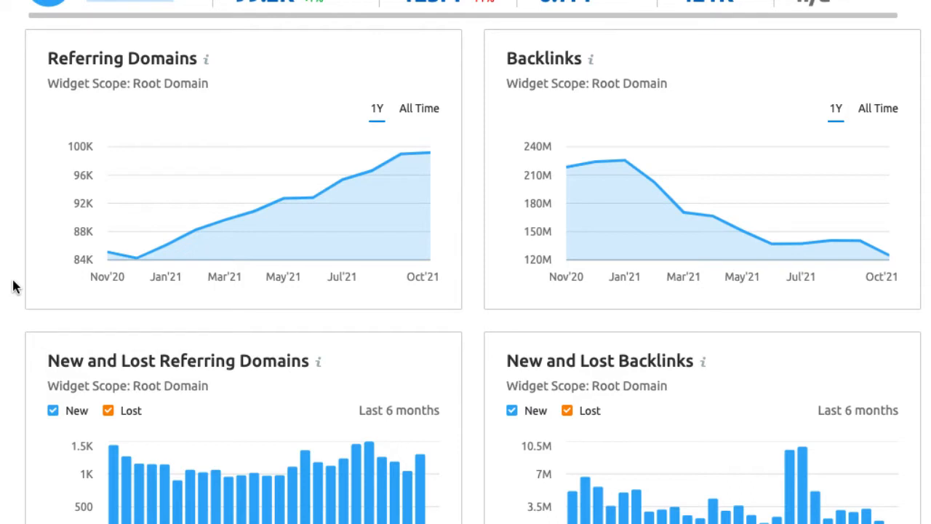
scroll("down", 3)
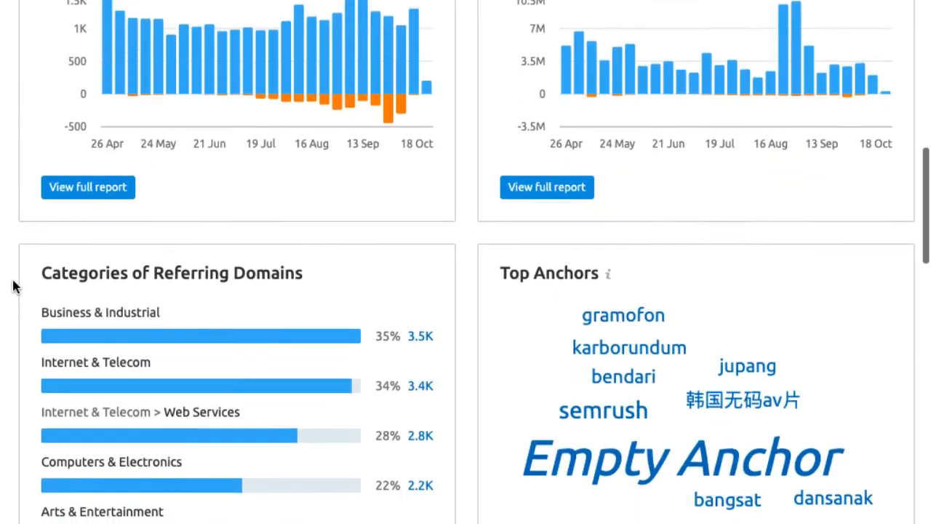
- Scroll to the Referring Domains by Authority Score breakdown
scroll("down", 3)
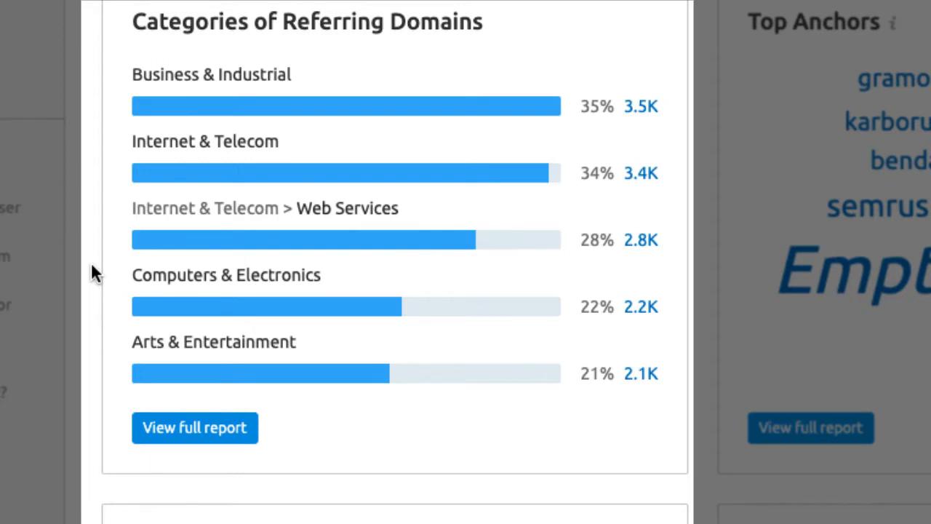
scroll("down", 3)
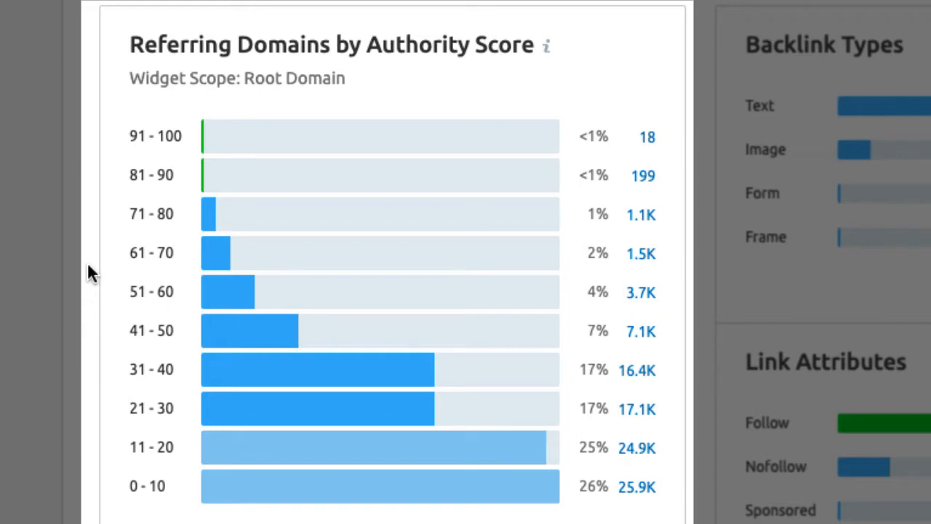
- Shift the view to the Backlink Types widget: text 90%, image 9%, form and frame under 1%
left_click_drag(226, 308, 378, 306)
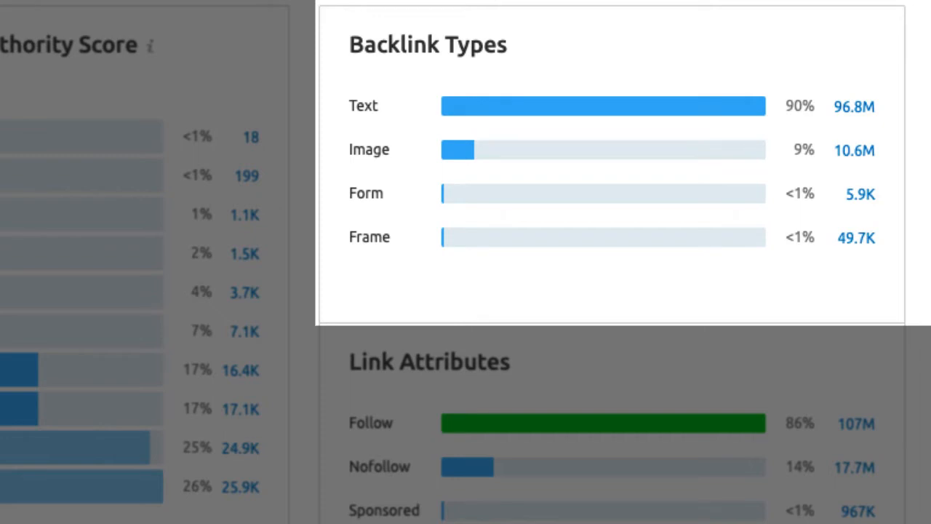
- Scroll to Link Attributes (follow 86%, nofollow 14%) and the .com-led TLD Distribution
scroll("down", 3)
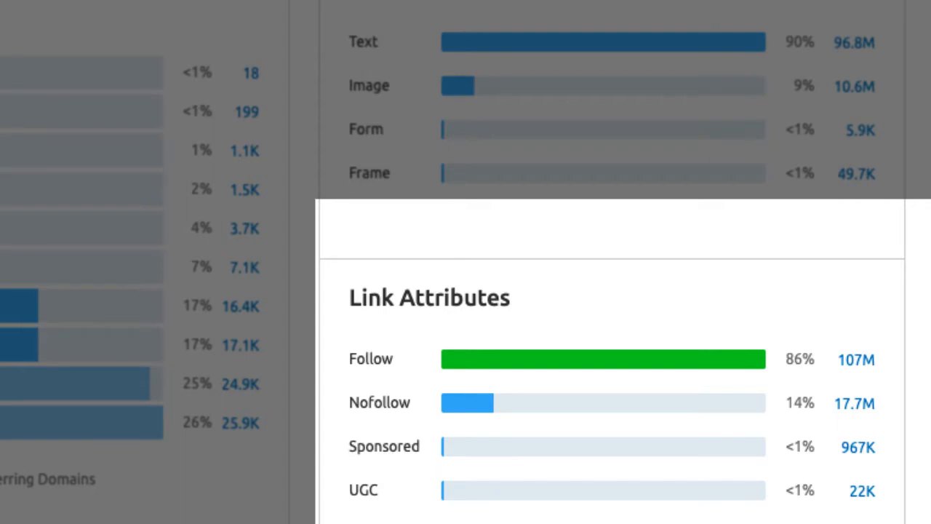
scroll("down", 3)
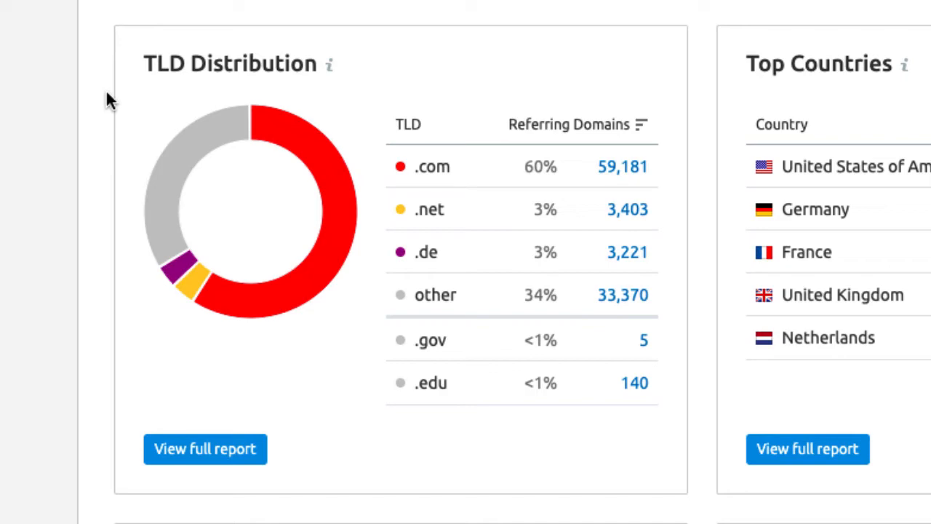
- Scroll past Top Countries to the Similar Profiles competing domains
scroll("down", 3)
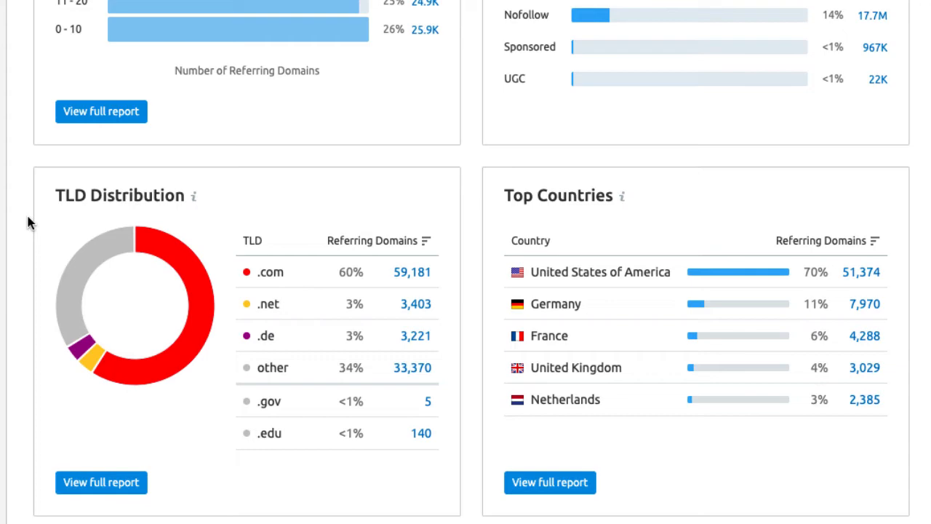
scroll("down", 3)
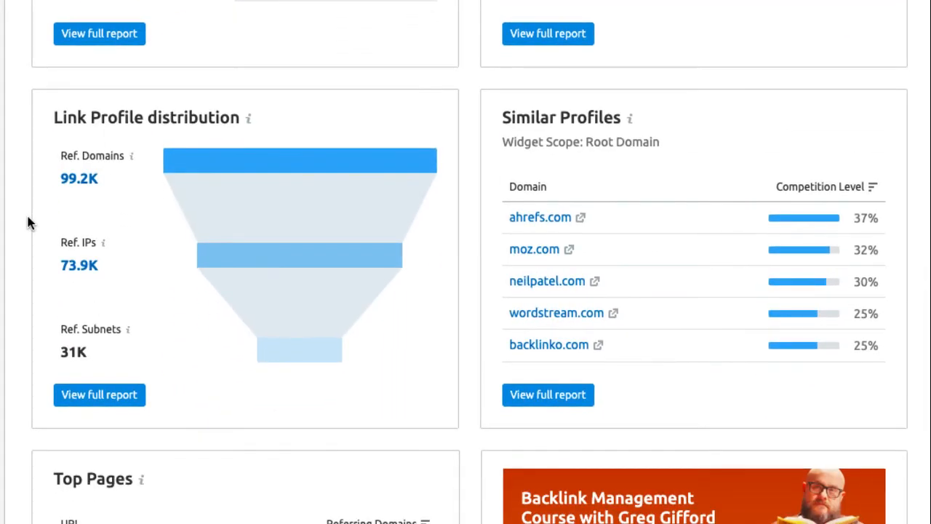
scroll("down", 3)
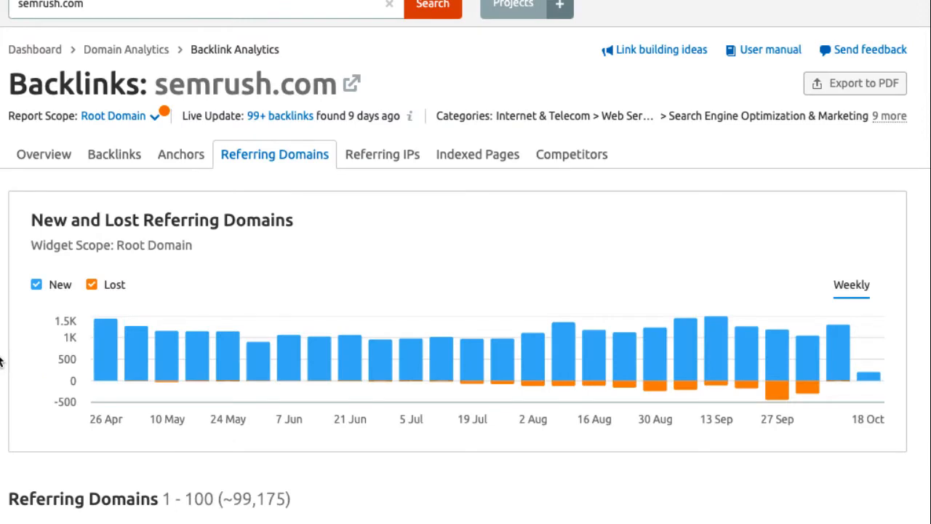
- Show semrush.com's domain competitors with common referring domains and backlinks
left_click(355, 350)
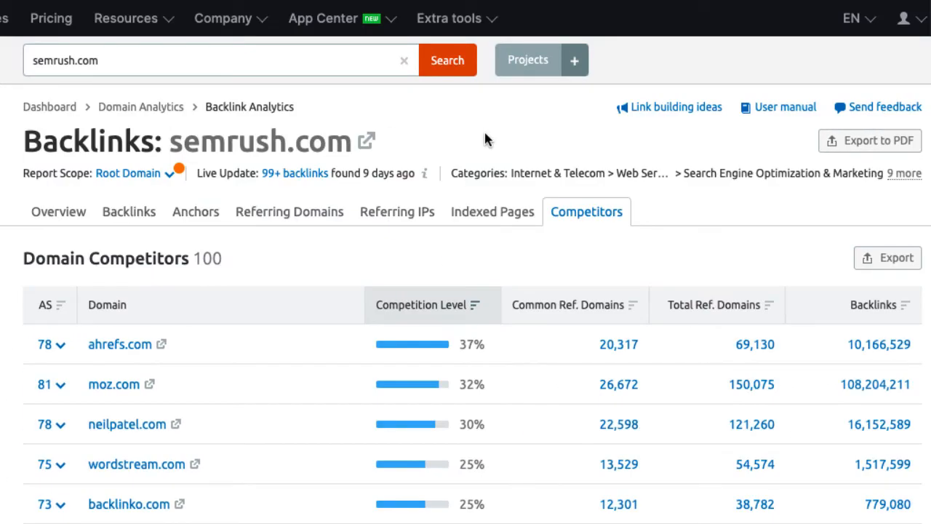
left_click(586, 212)
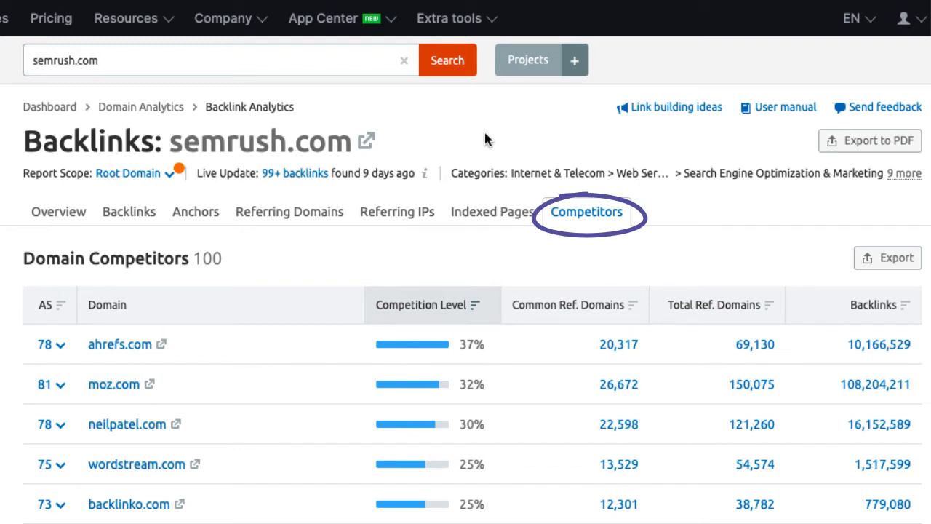
left_click(586, 211)
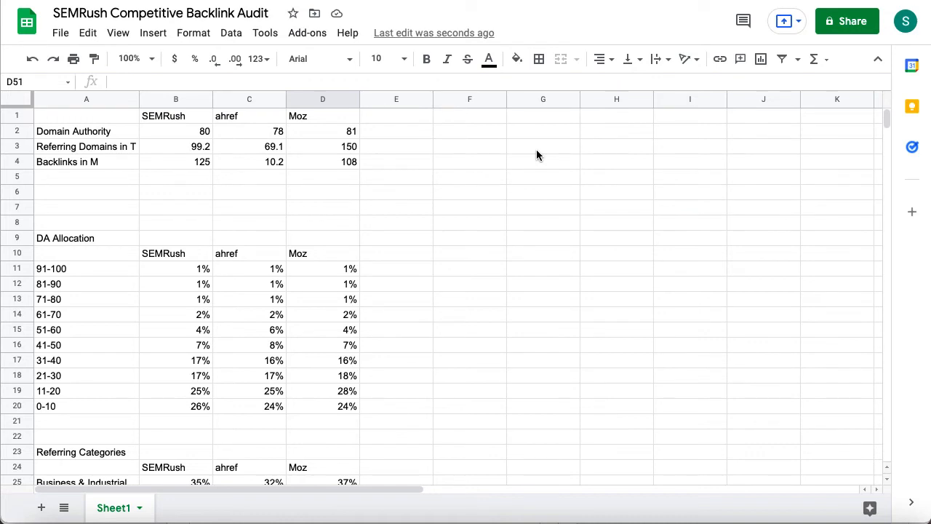
mouse_move(531, 201)
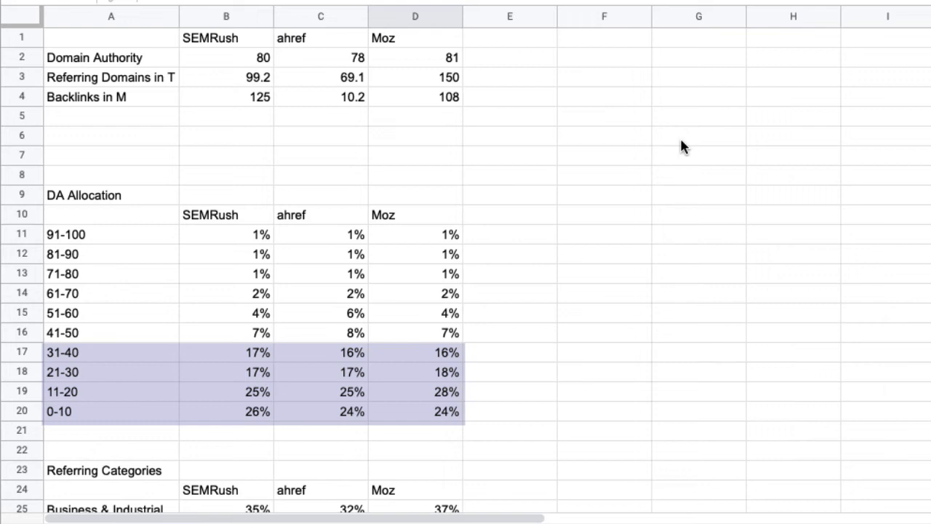
mouse_move(197, 402)
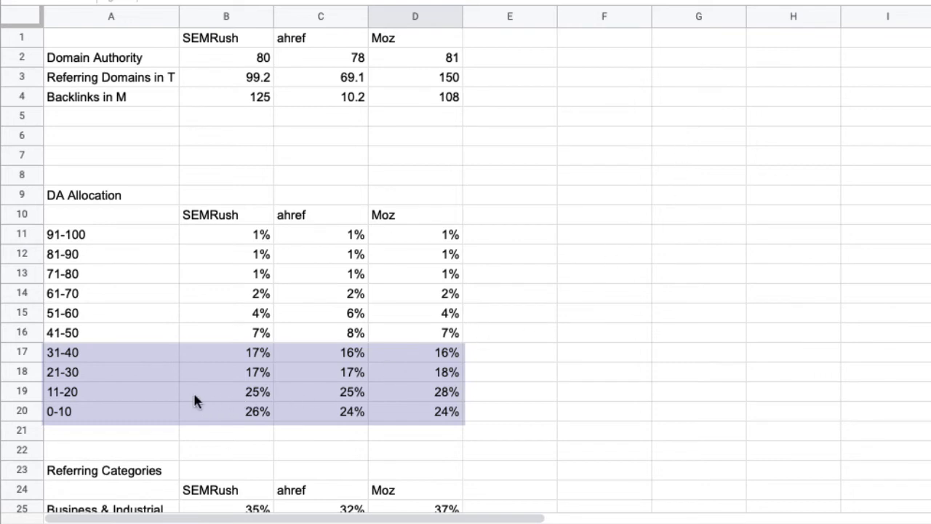
mouse_move(203, 399)
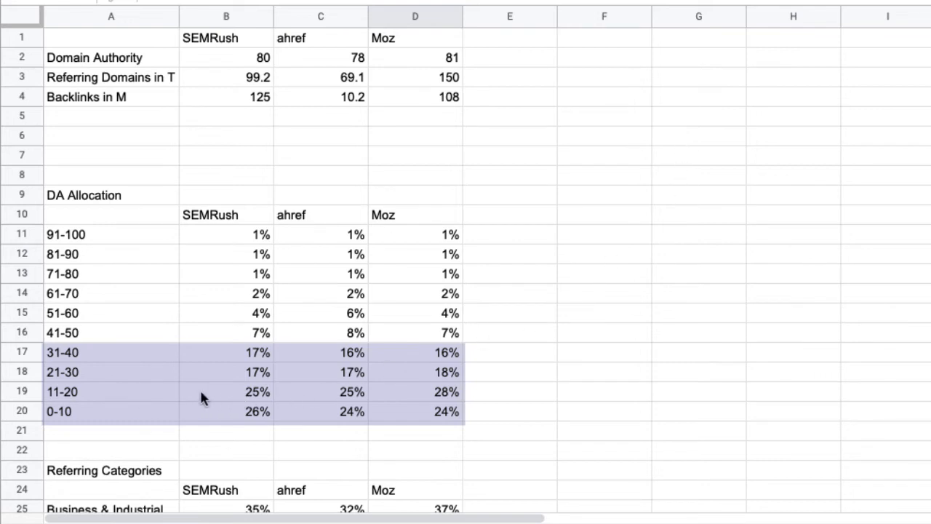
mouse_move(622, 309)
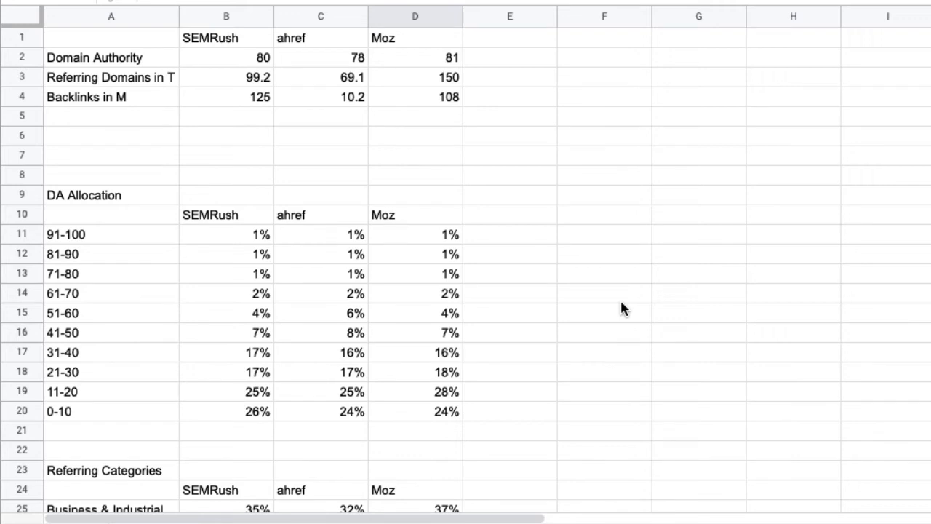
scroll("down", 3)
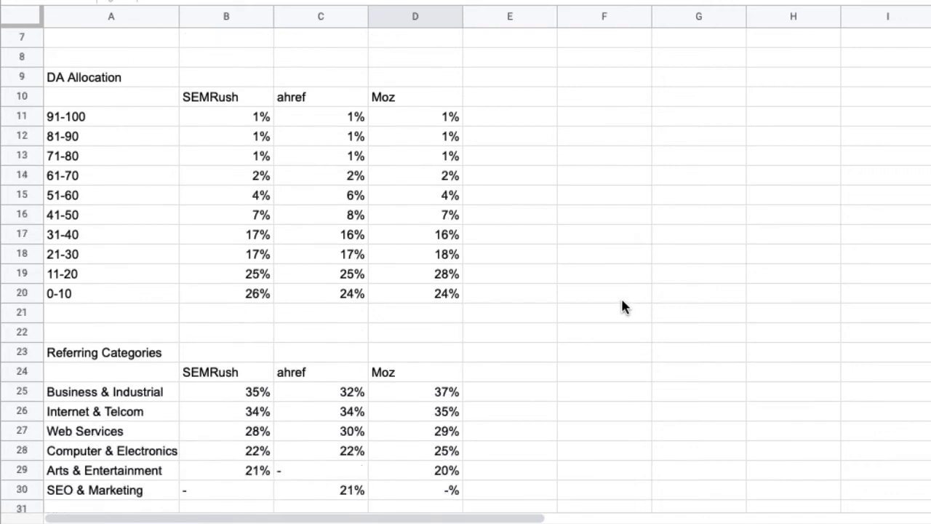
scroll("down", 3)
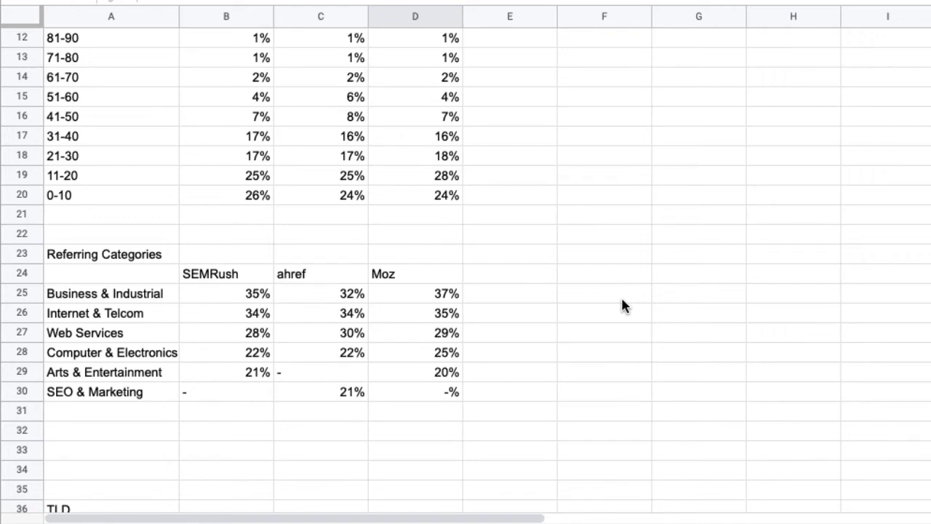
scroll("down", 3)
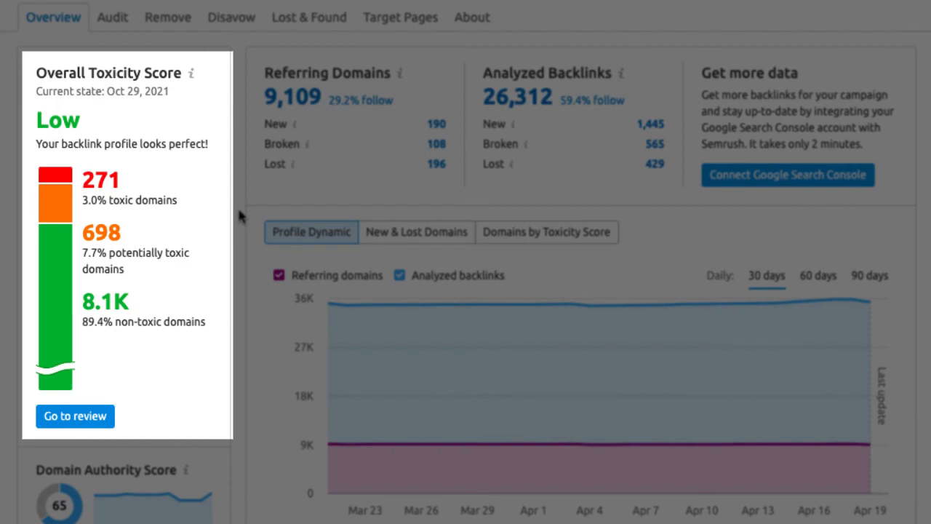
- View toxicity-score and new/lost domain charts, then load the 26,188-backlink Audit list
left_click(547, 232)
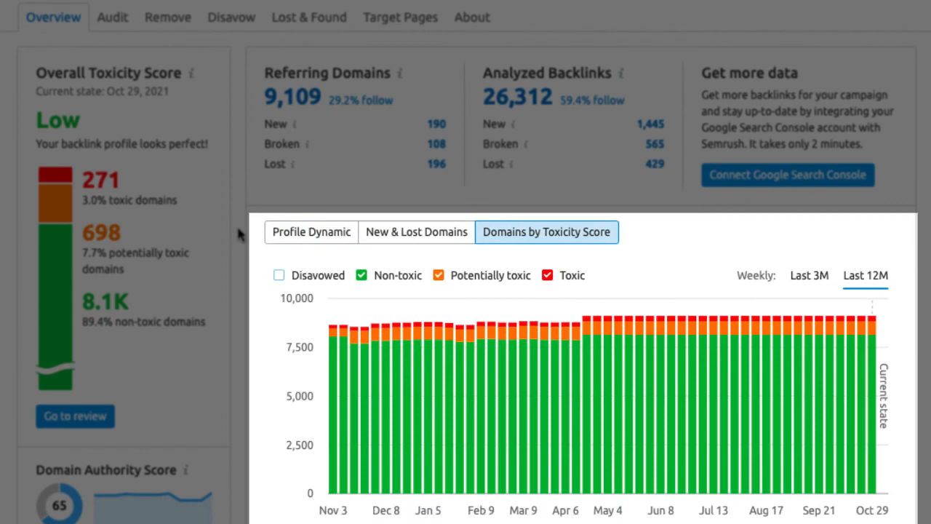
left_click(416, 231)
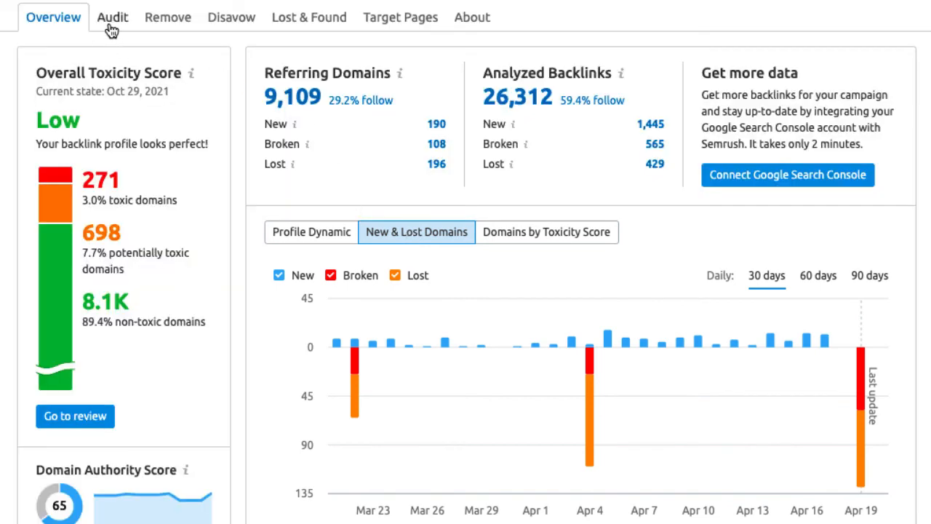
mouse_move(112, 18)
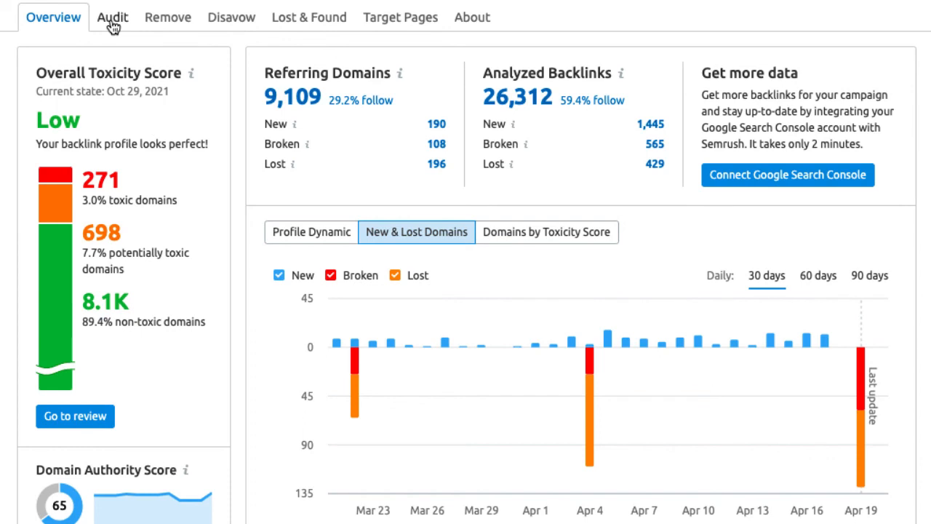
left_click(112, 18)
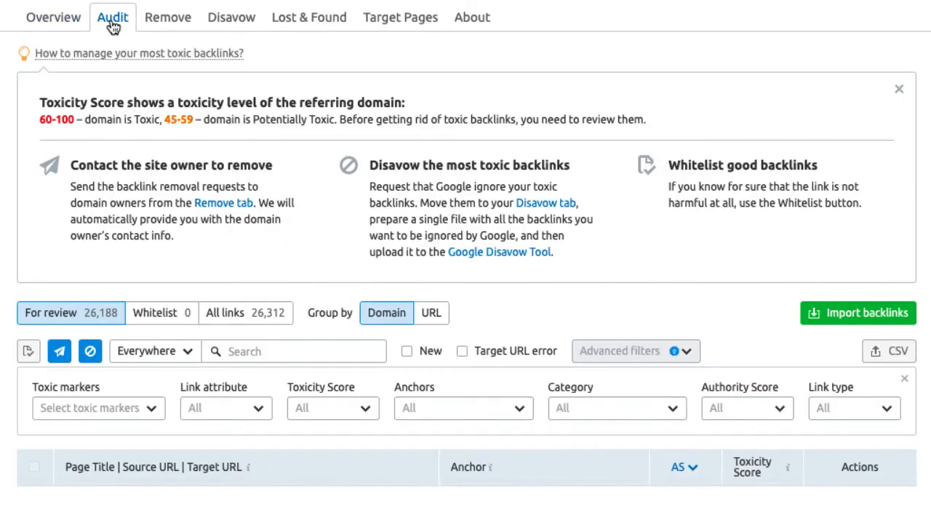
left_click(58, 351)
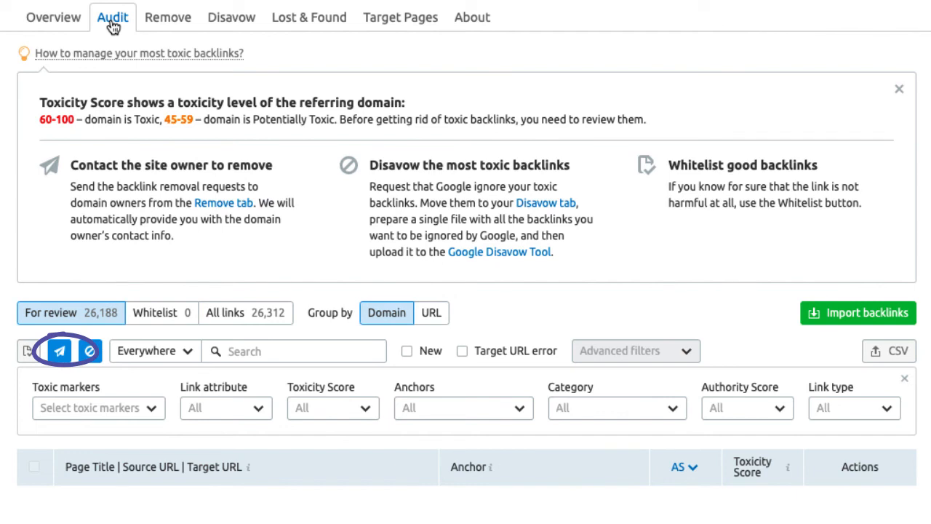